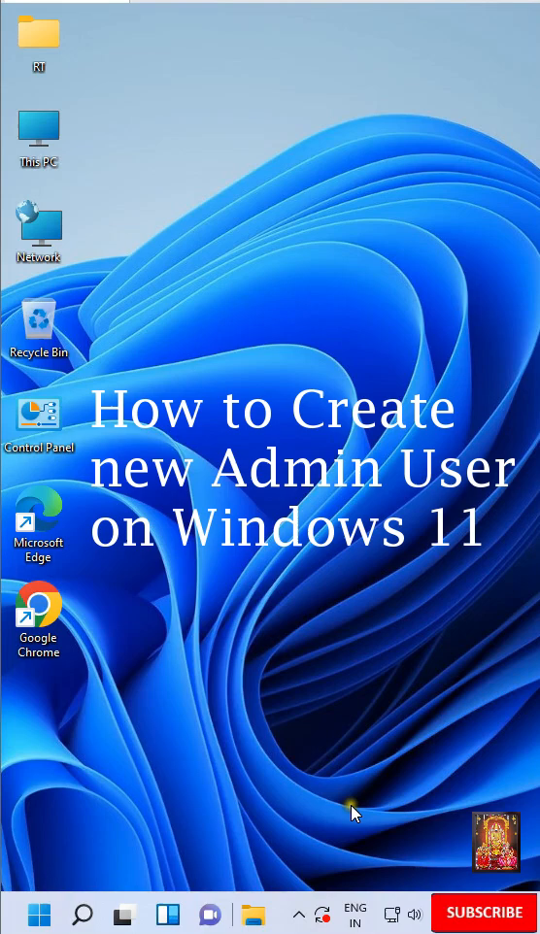
mouse_move(344, 806)
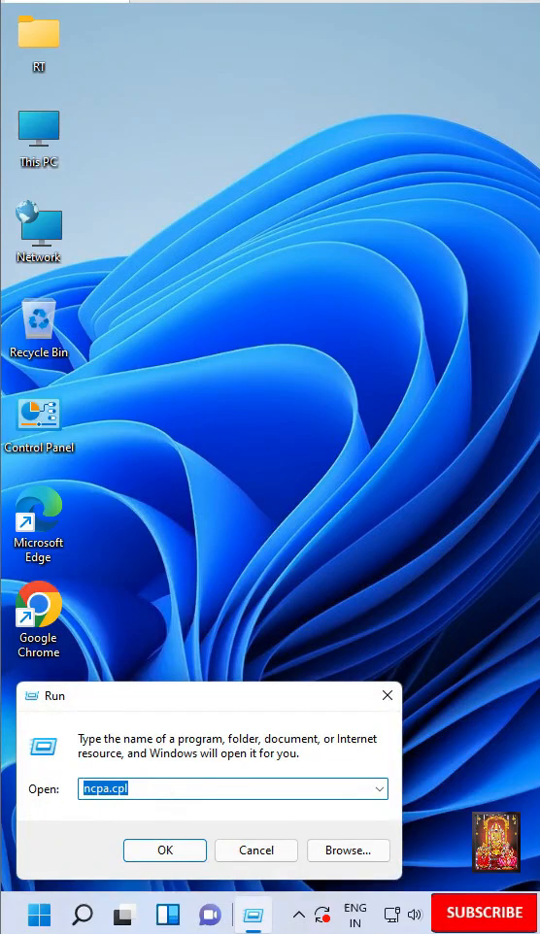
Launch Computer Management by running compmgmt.msc from the Run box.
text(compmgmt.ms)
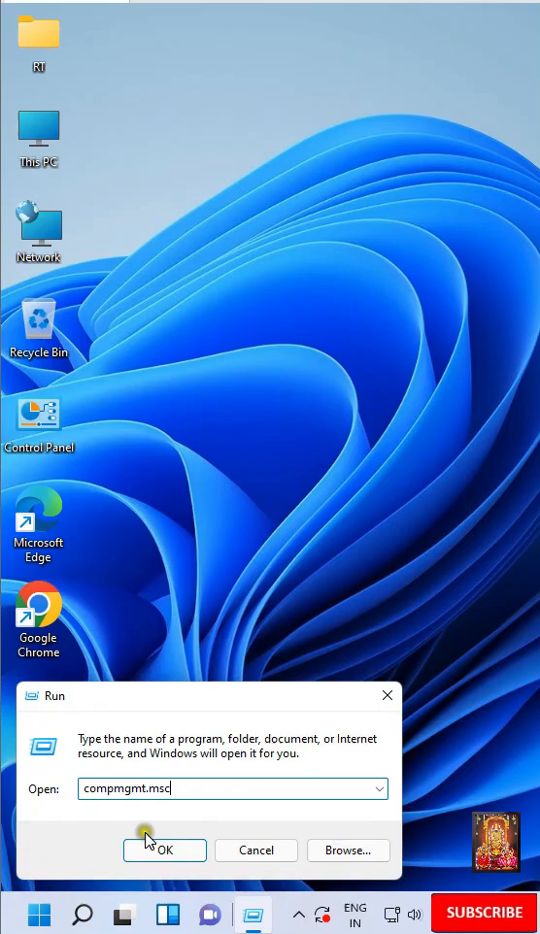
click(164, 850)
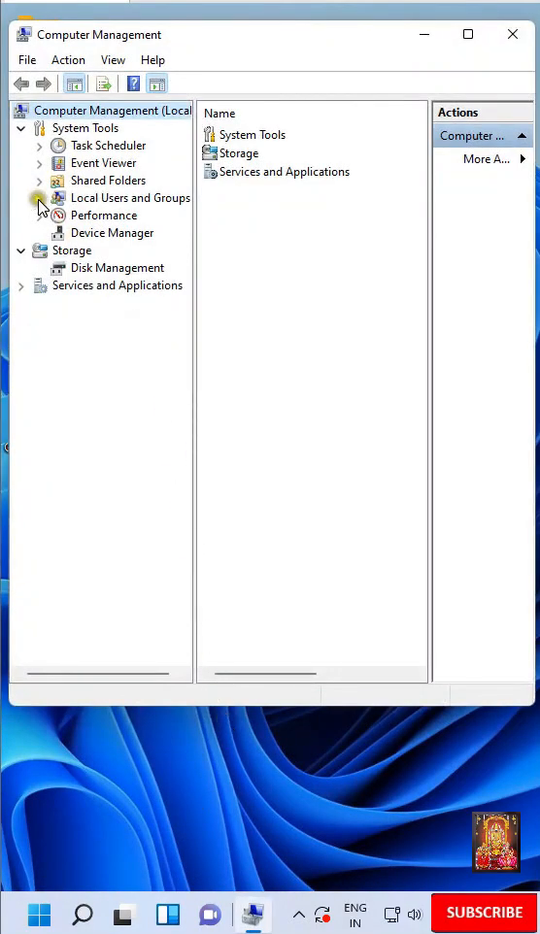
Expand Local Users and Groups, show the Users folder, and open its New User menu.
click(40, 198)
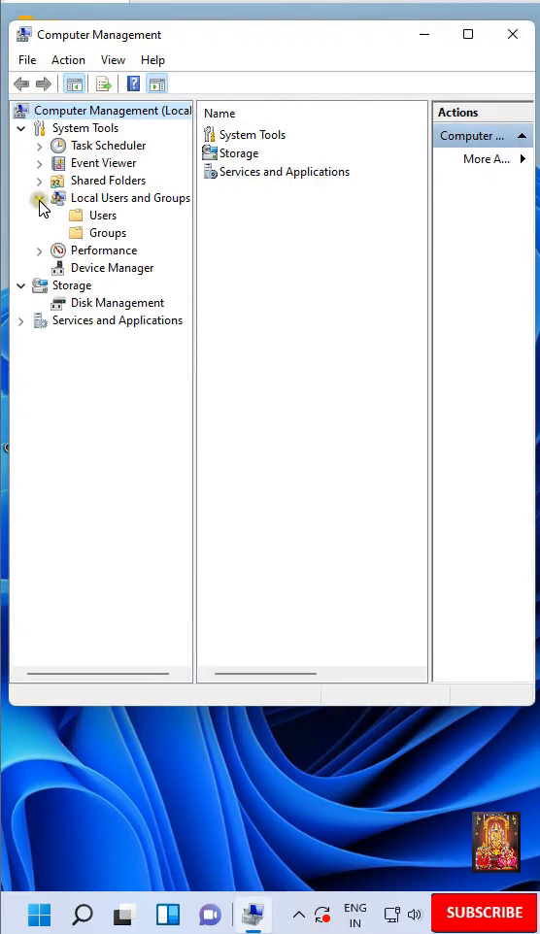
click(102, 214)
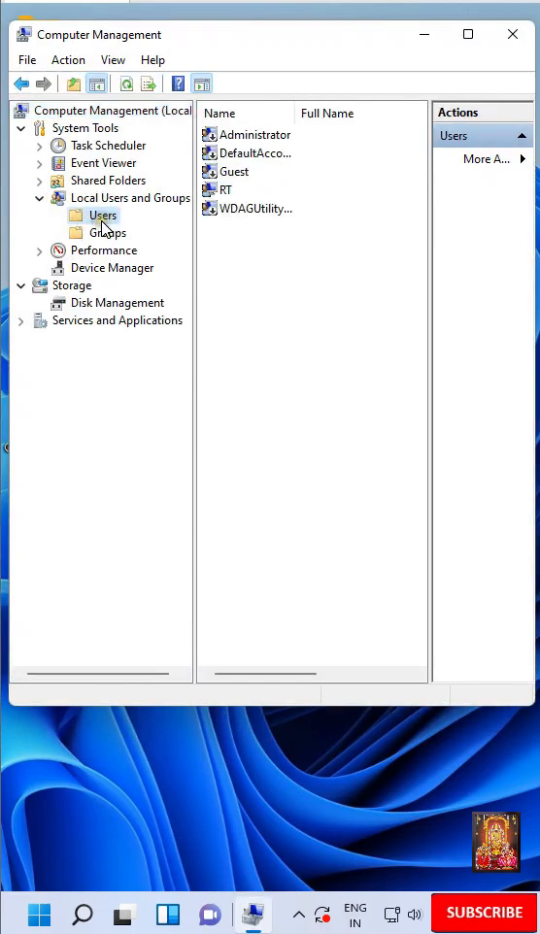
right_click(102, 215)
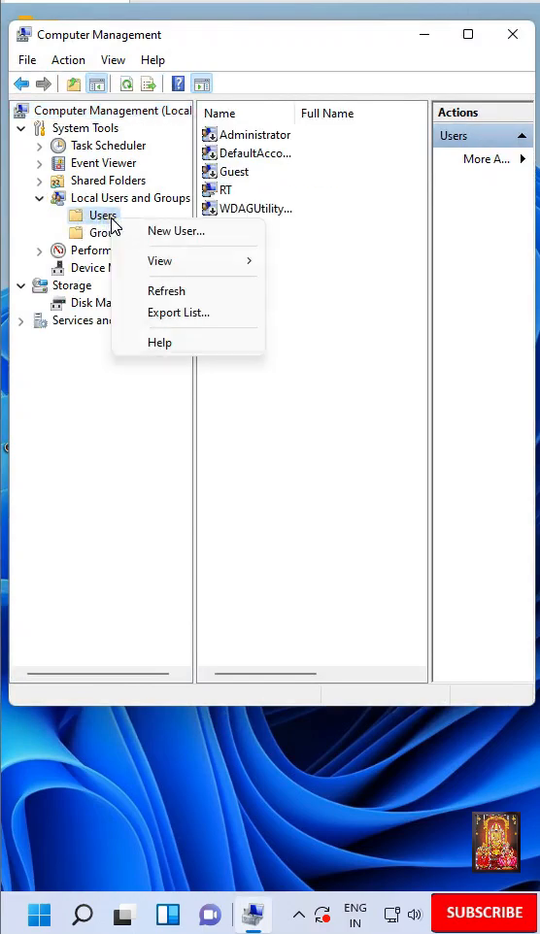
Create user Amit; password can't be changed, never expires, no change at next logon.
click(176, 230)
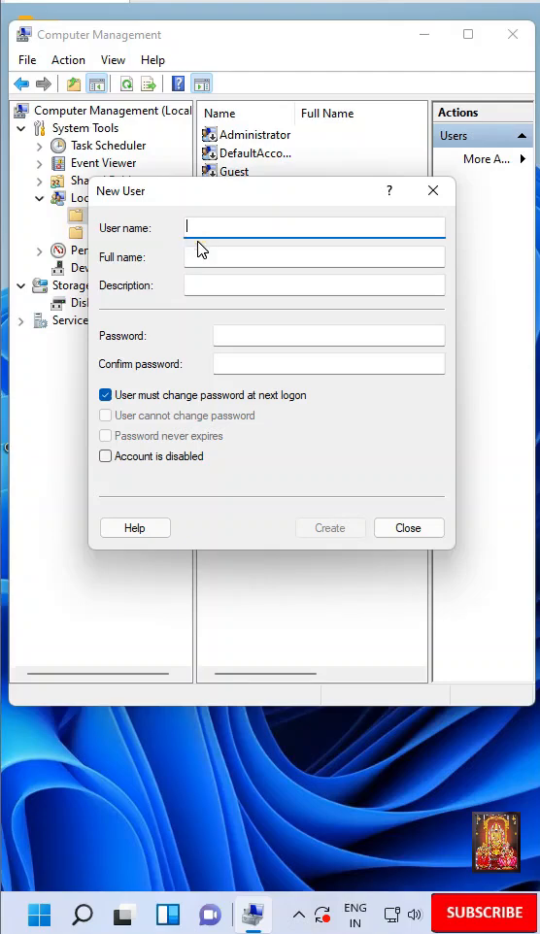
text(Amit)
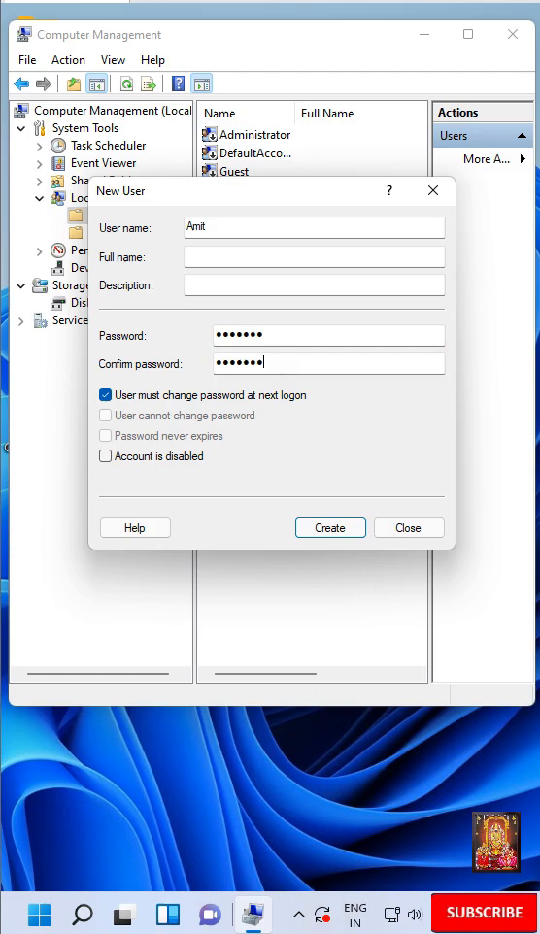
click(105, 394)
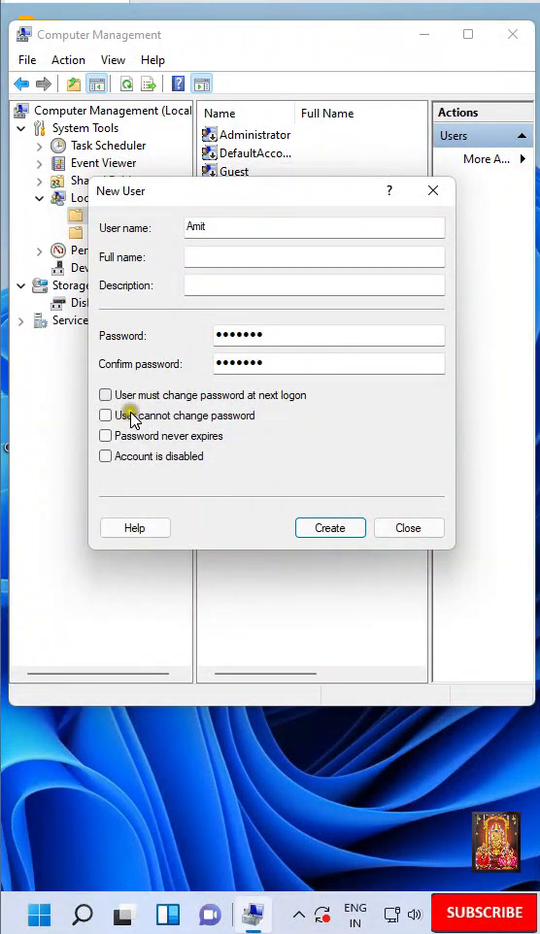
click(105, 416)
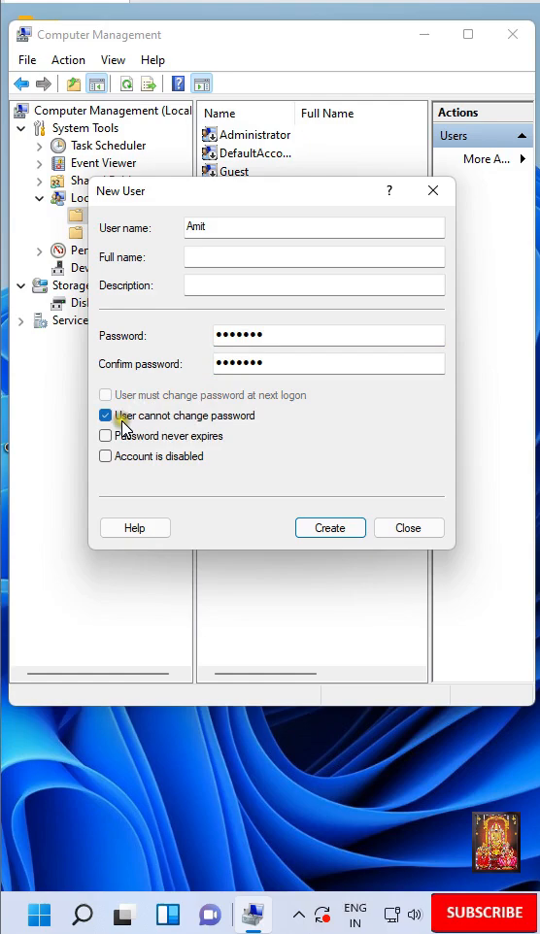
click(106, 435)
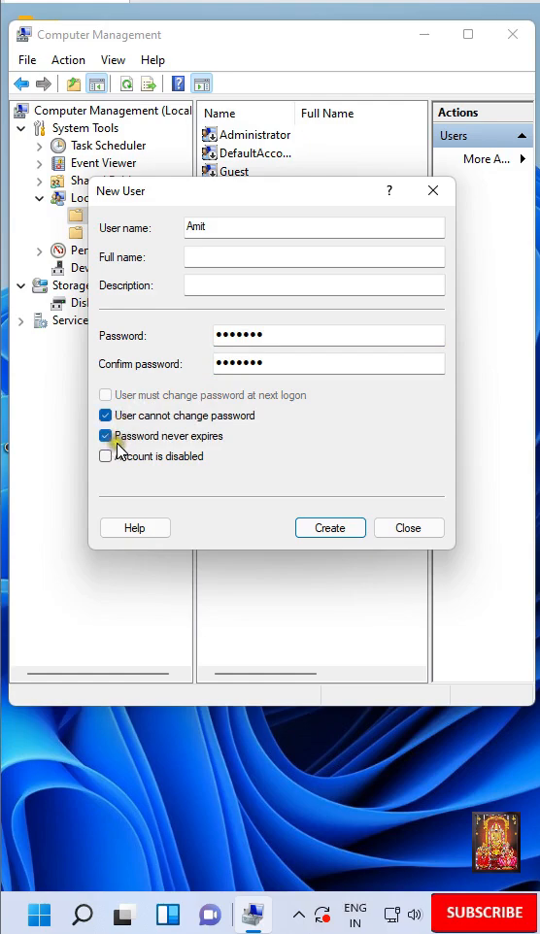
click(106, 435)
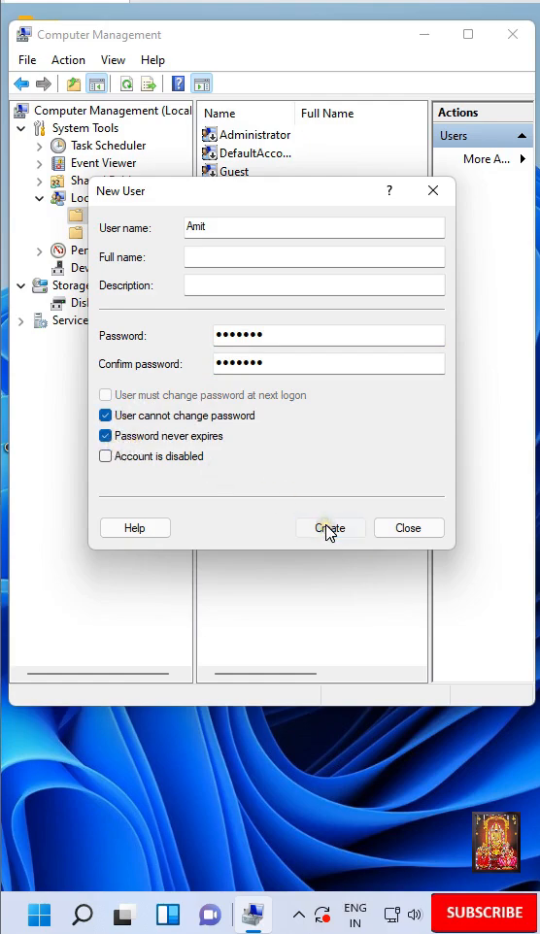
click(329, 528)
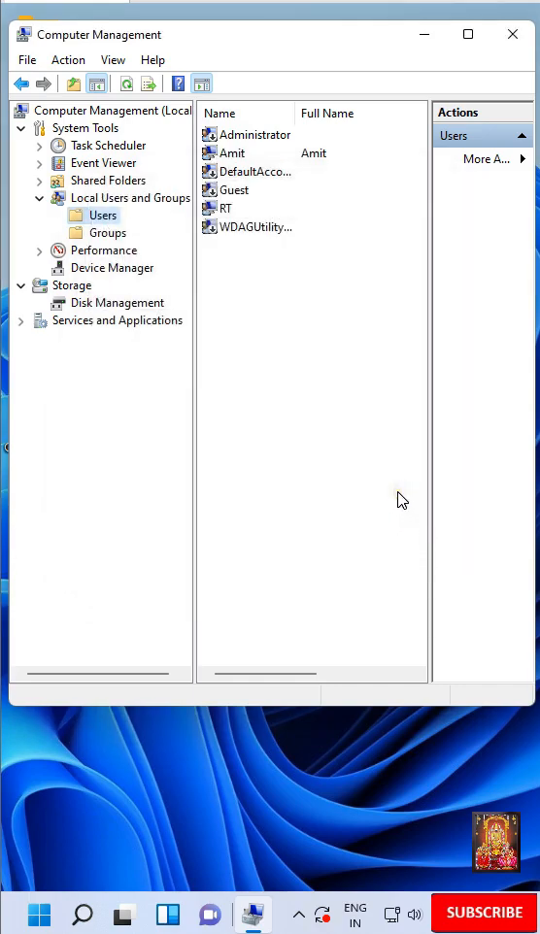
click(233, 153)
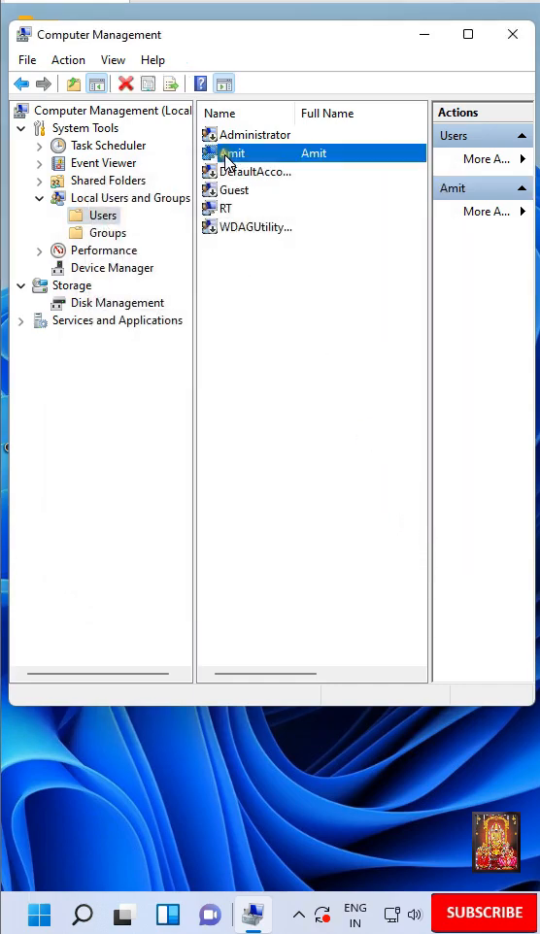
right_click(227, 153)
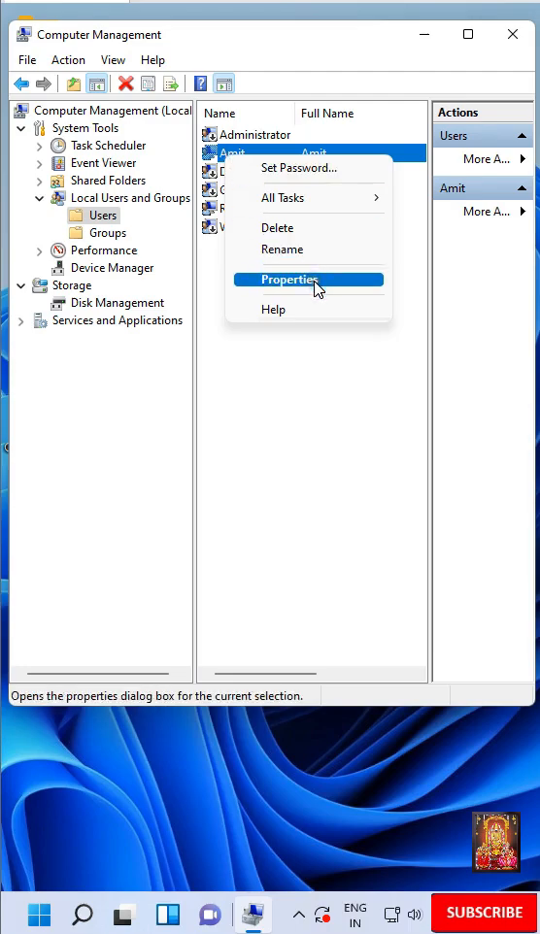
click(290, 279)
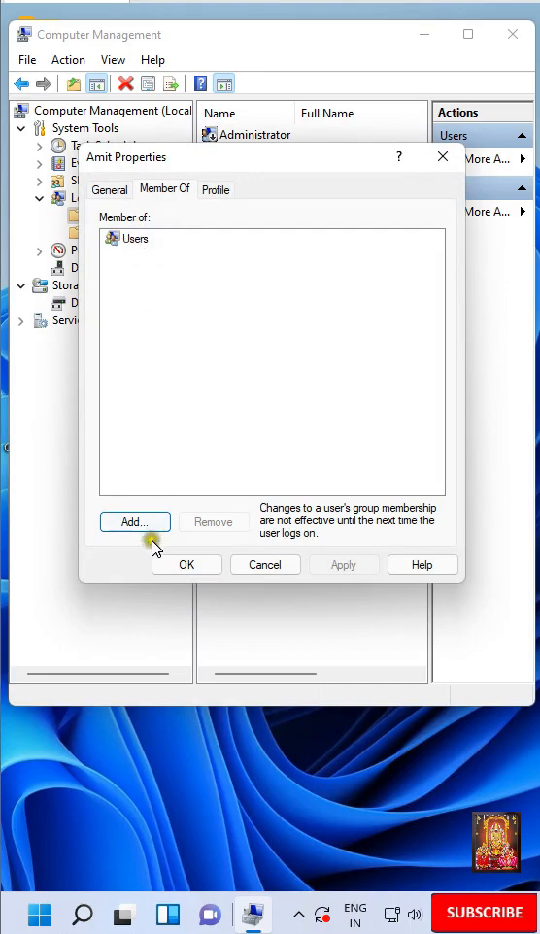
Find the Administrators group via Advanced search and add it to Amit's memberships.
click(134, 522)
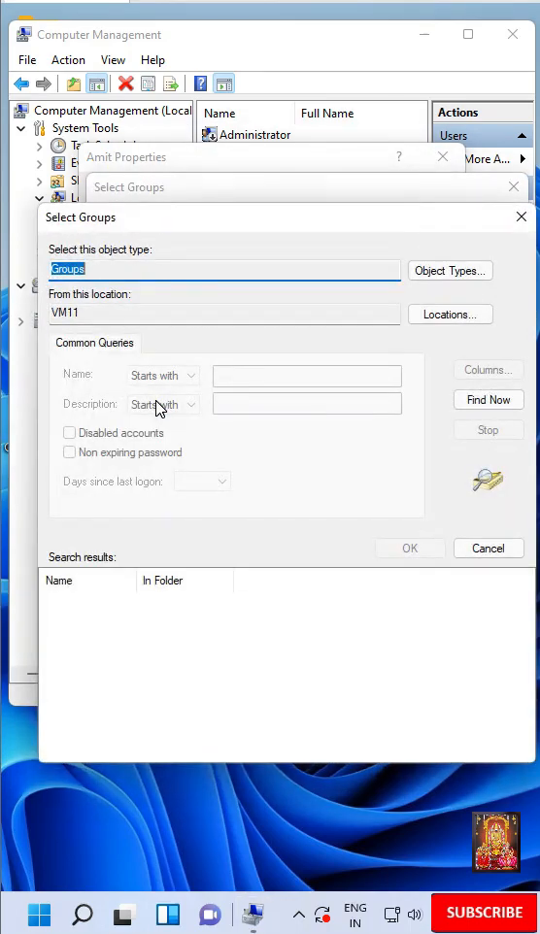
click(488, 399)
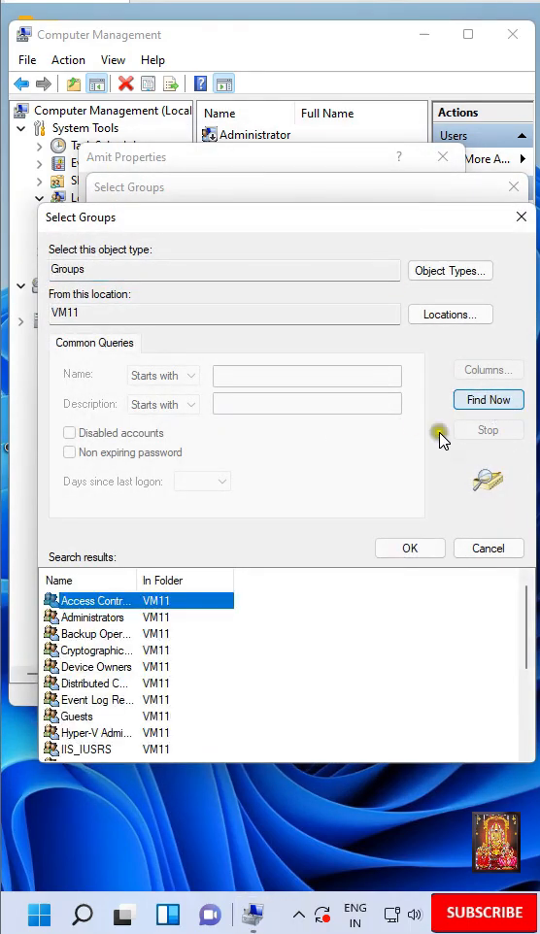
click(91, 617)
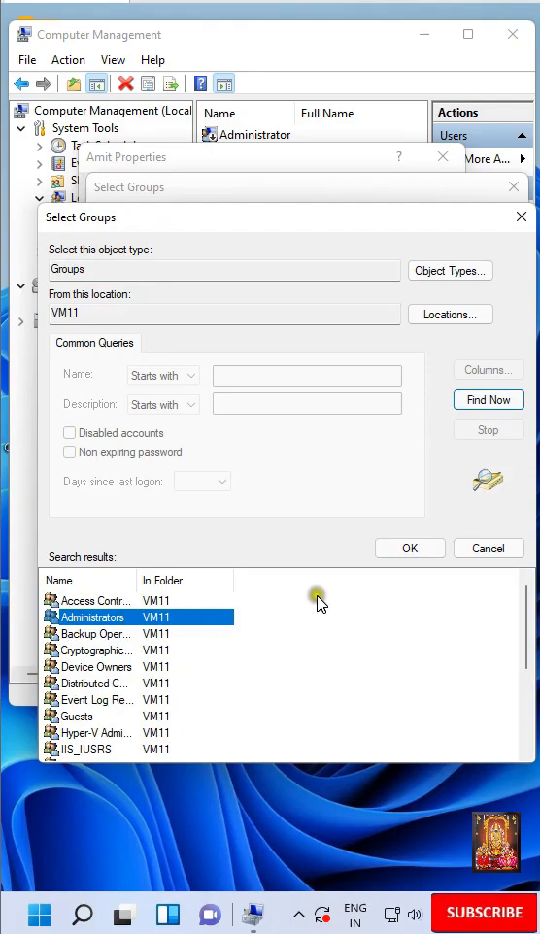
click(408, 547)
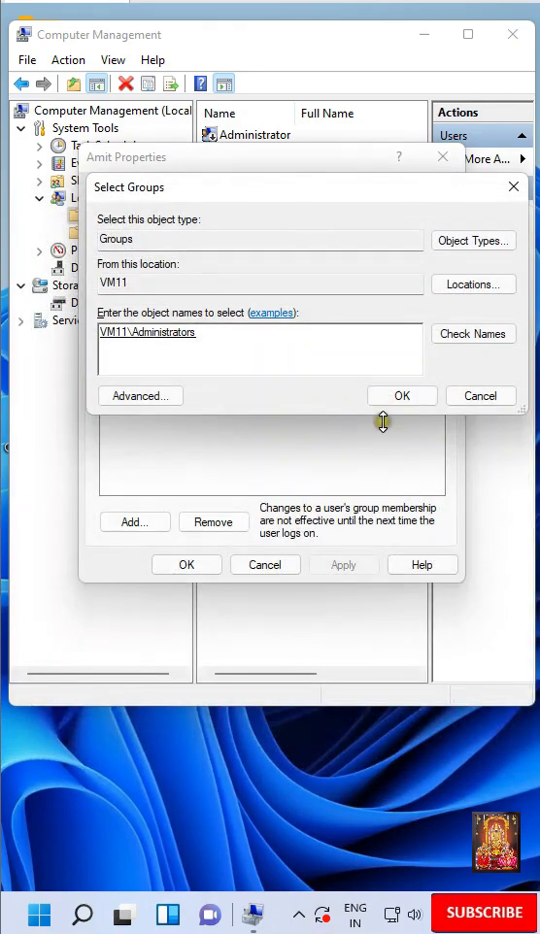
click(401, 395)
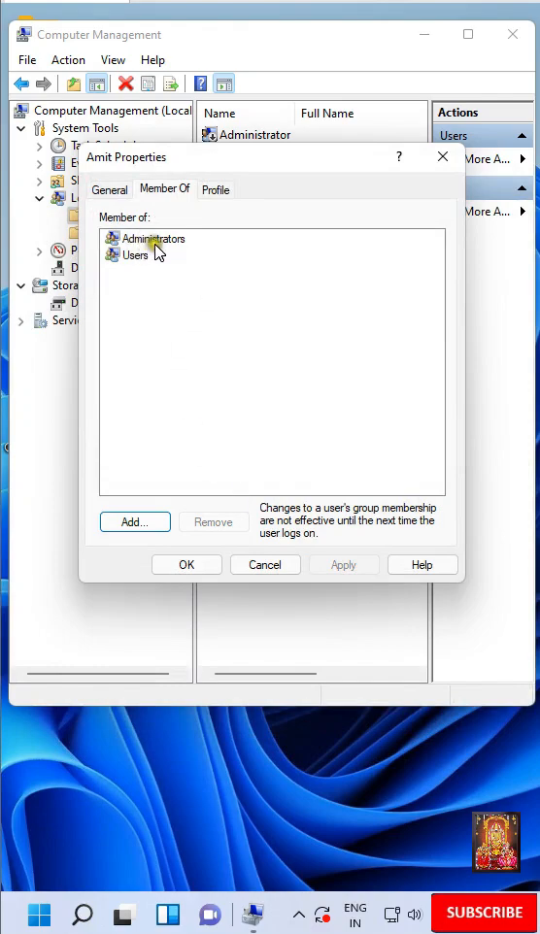
mouse_move(179, 252)
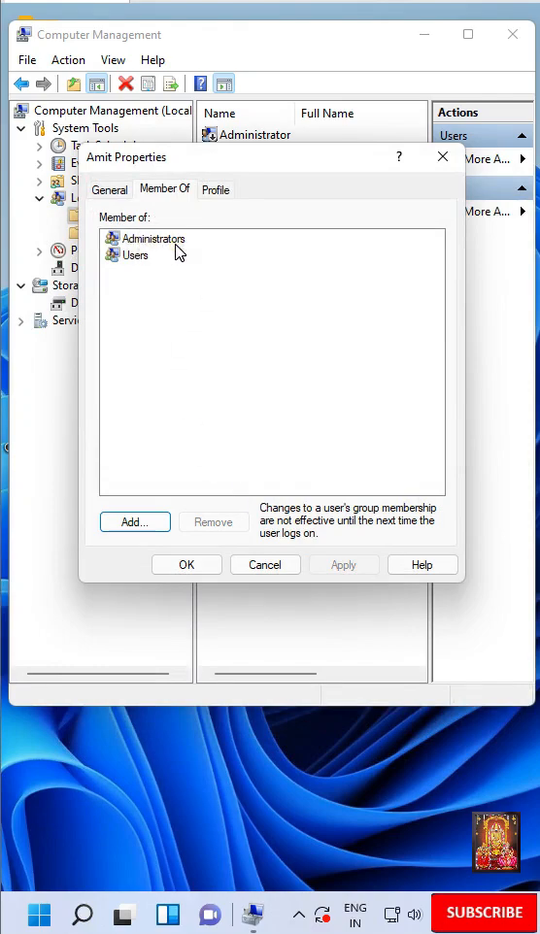
Remove the Users group from Amit's memberships and confirm with OK.
click(136, 254)
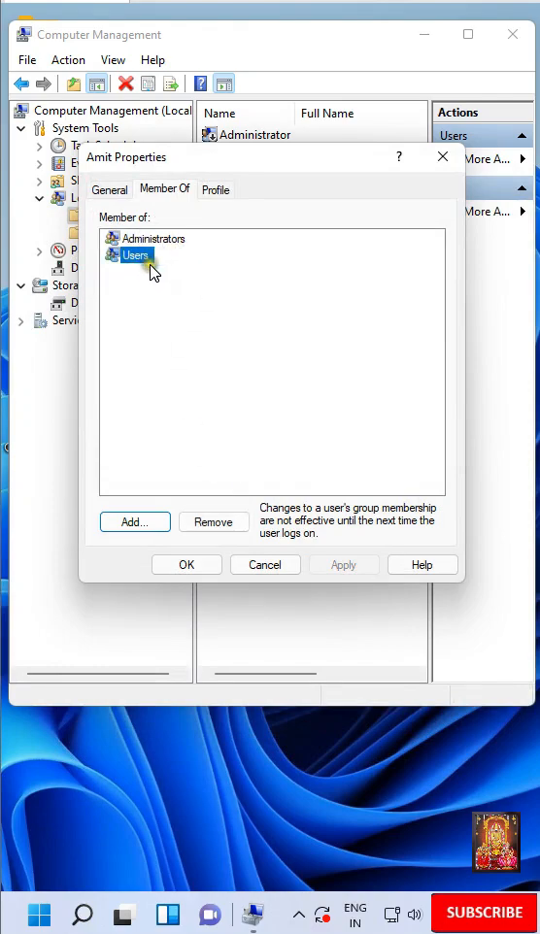
click(214, 522)
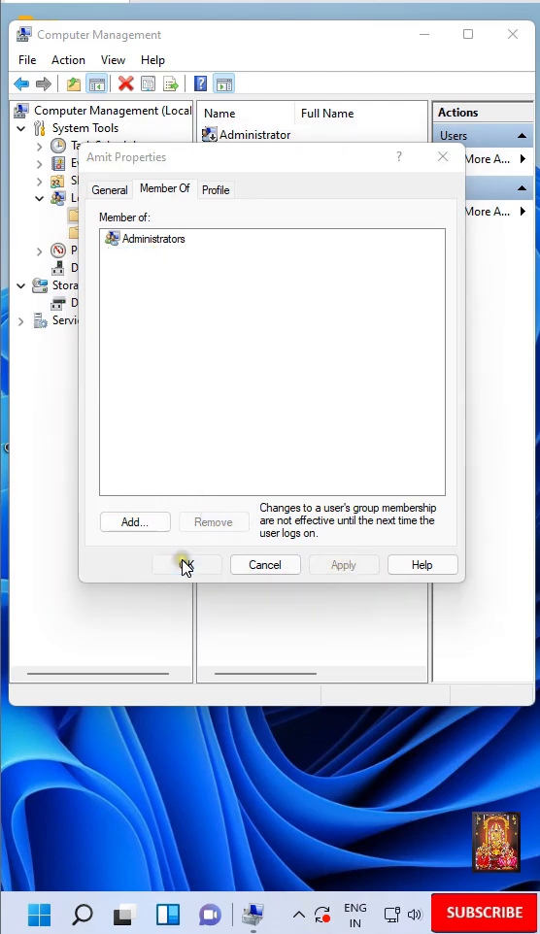
click(185, 564)
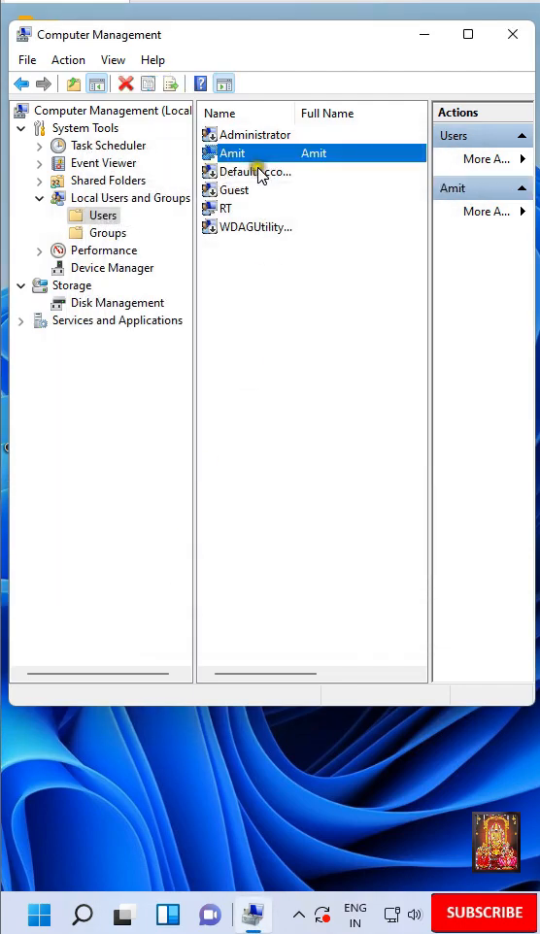